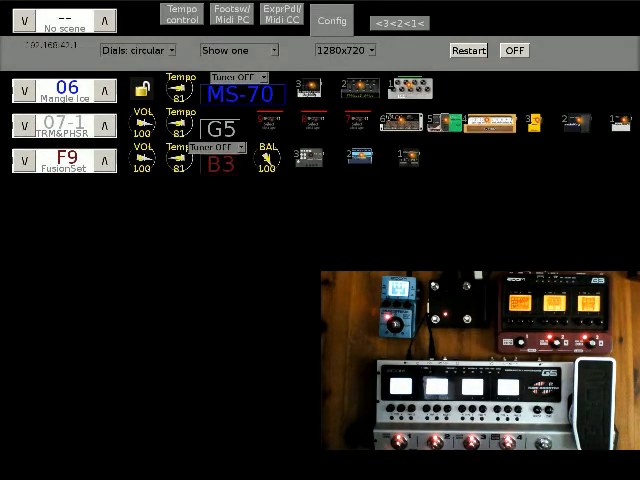
{"action": "mouse_move", "coordinate": [262, 210]}
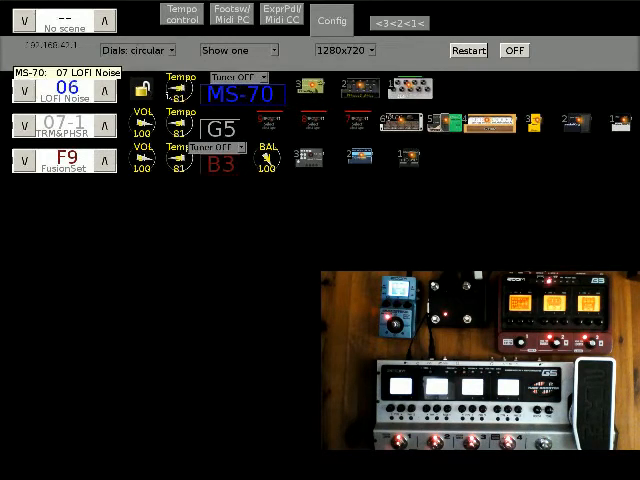
Expand the B3 row to show its Delay, Chorus and M Comp effect chain.
{"action": "left_click", "coordinate": [62, 88]}
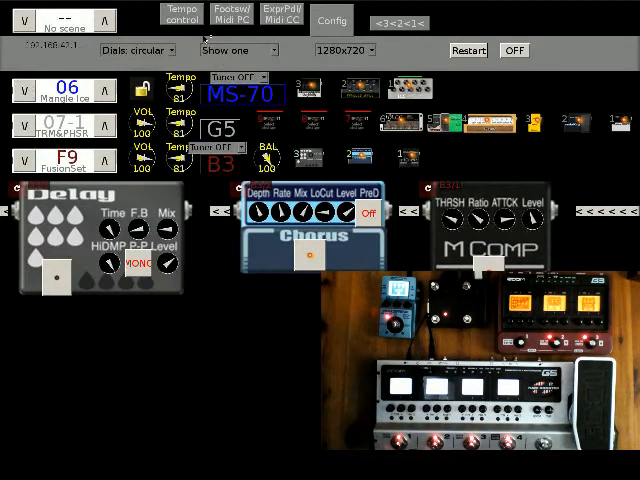
Switch the chain view from 'Show one' to 'Show several', then back to 'Show one'.
{"action": "left_click", "coordinate": [238, 50]}
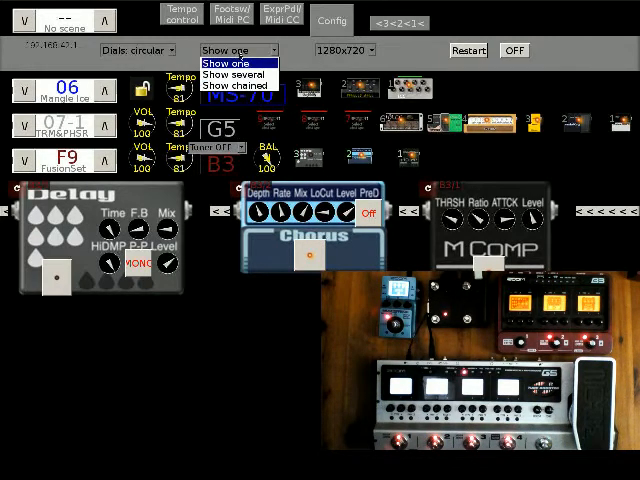
{"action": "left_click", "coordinate": [238, 76]}
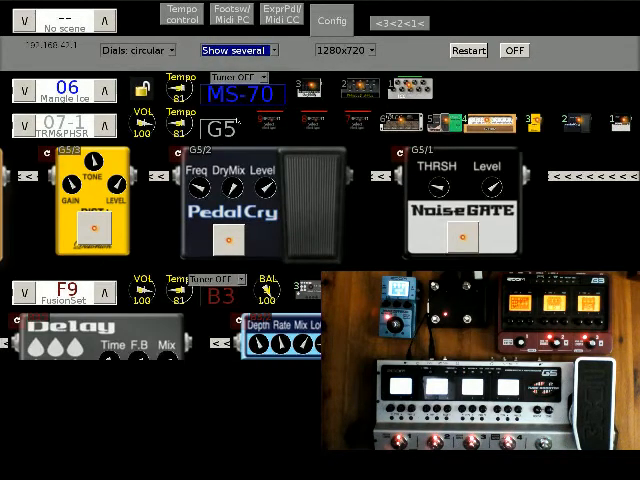
{"action": "left_click", "coordinate": [237, 50]}
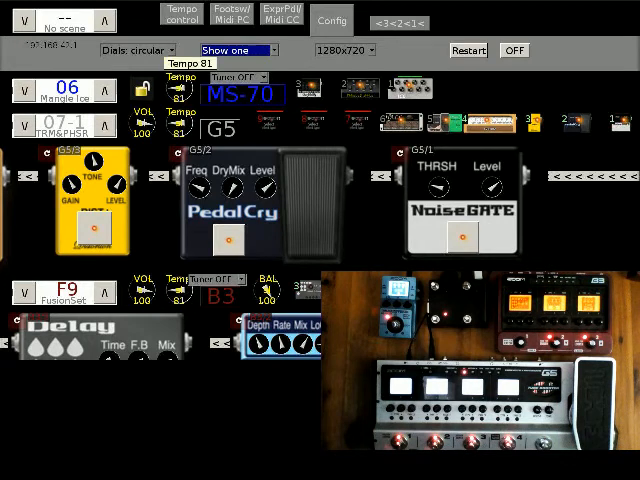
{"action": "left_click", "coordinate": [137, 50]}
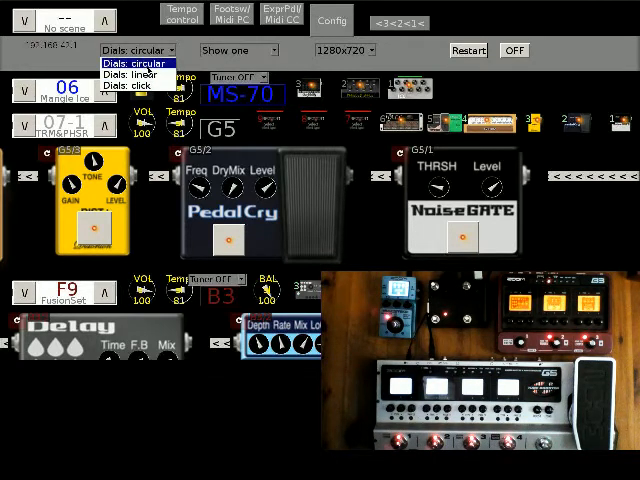
{"action": "left_click", "coordinate": [138, 63]}
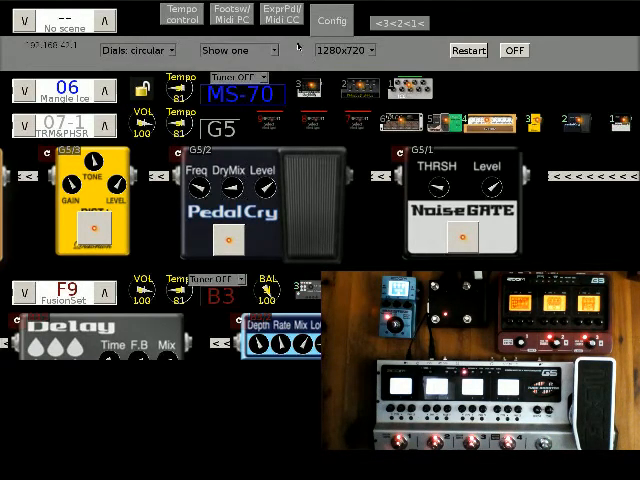
{"action": "left_click", "coordinate": [398, 22]}
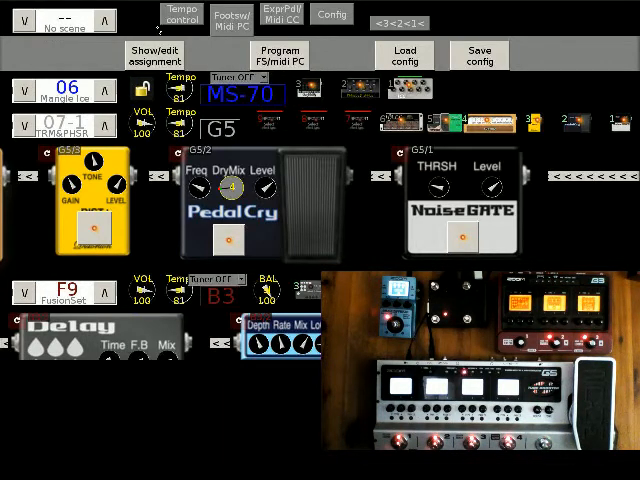
Show the Tempo control settings with the BPM 100 dial and master tap.
{"action": "left_click", "coordinate": [181, 15]}
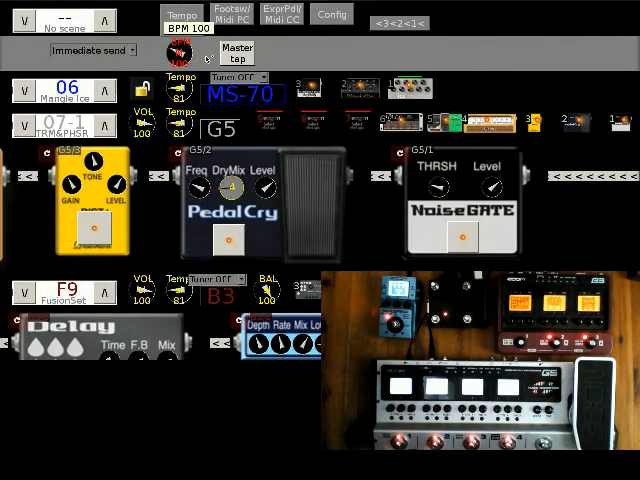